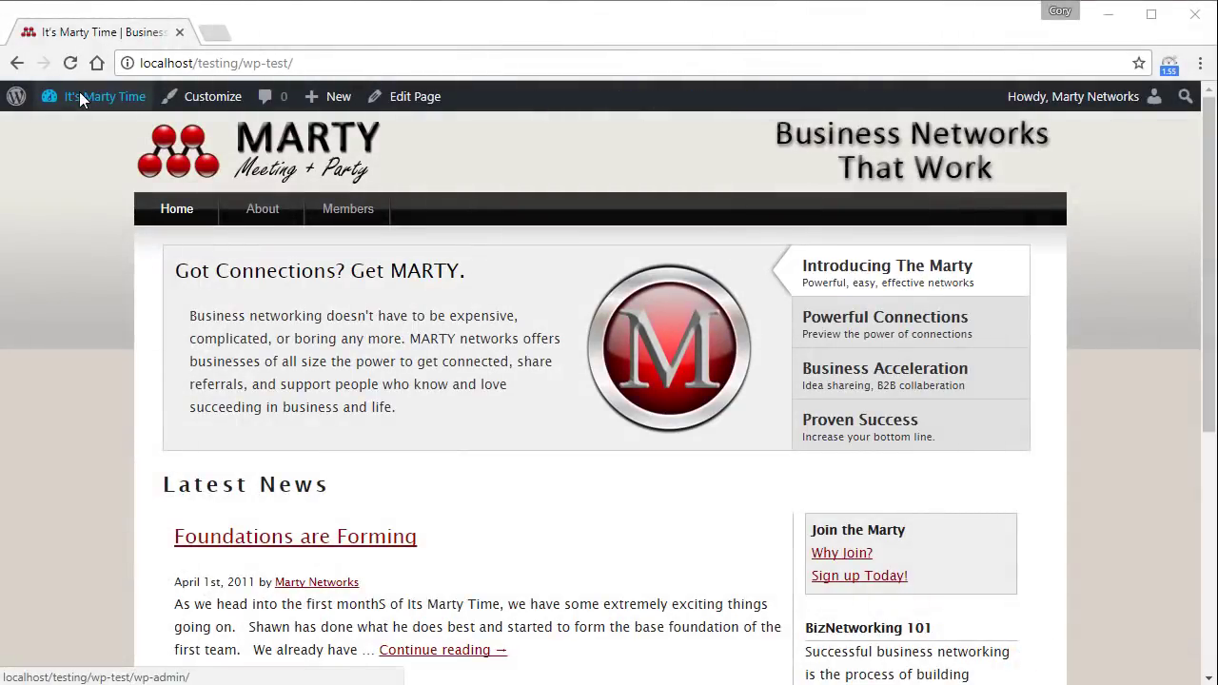
# Enter the admin Dashboard from the front page and view the empty Duplicator Packages list
pyautogui.click(217, 63)
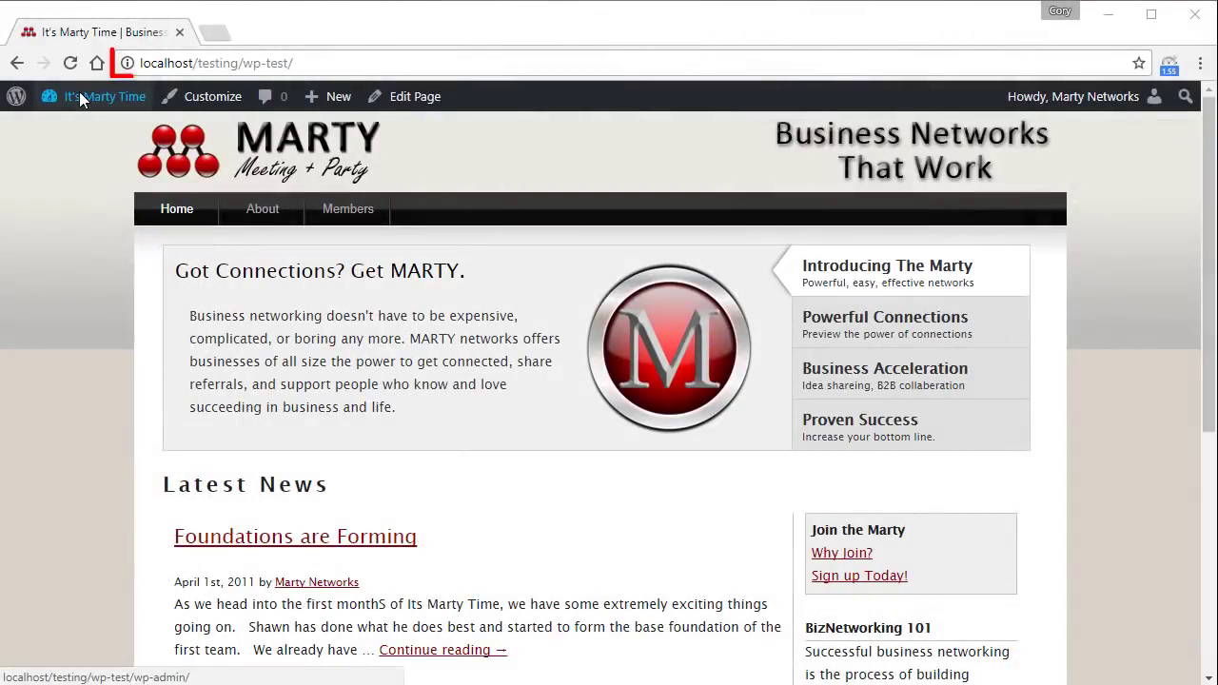
pyautogui.click(217, 63)
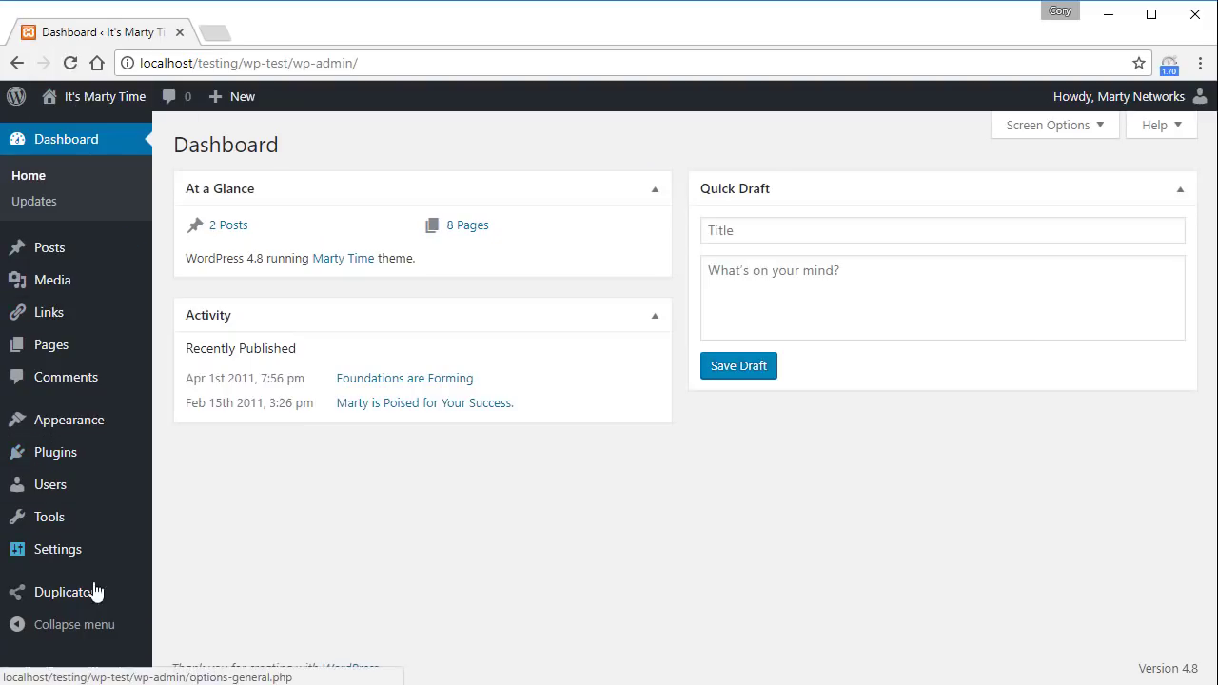
pyautogui.click(60, 591)
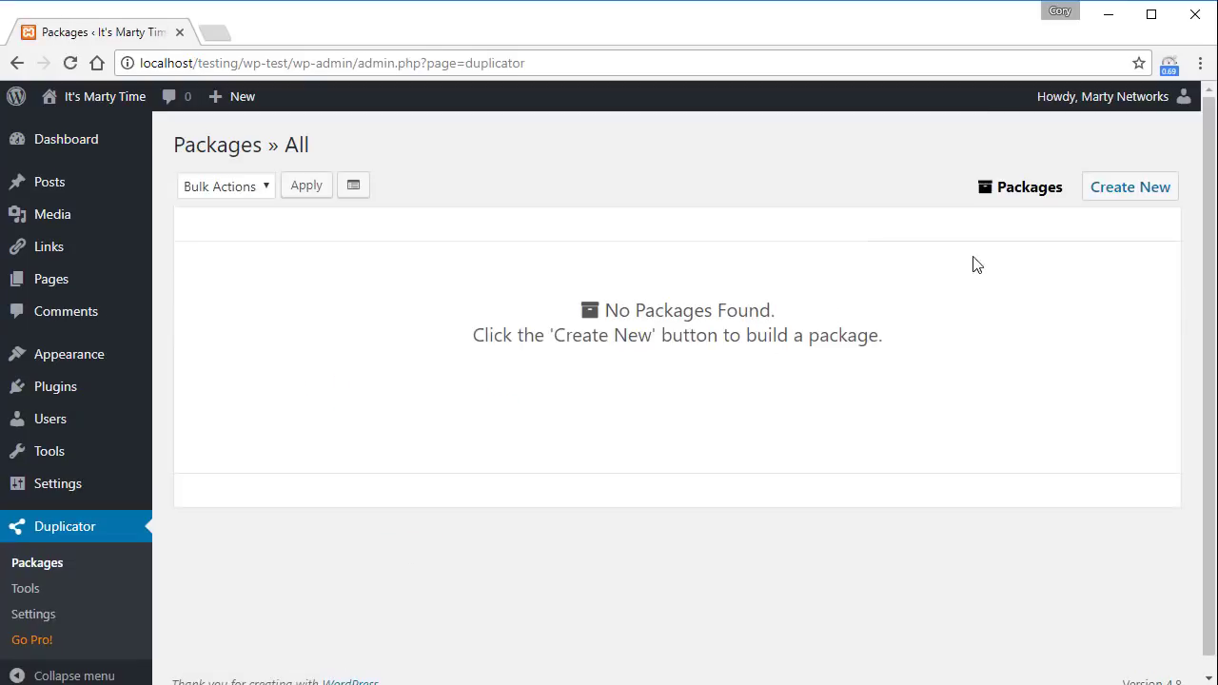
# Create package 20170719_itsmartytime, review its Archive panel, and proceed to the system scan
pyautogui.click(1130, 186)
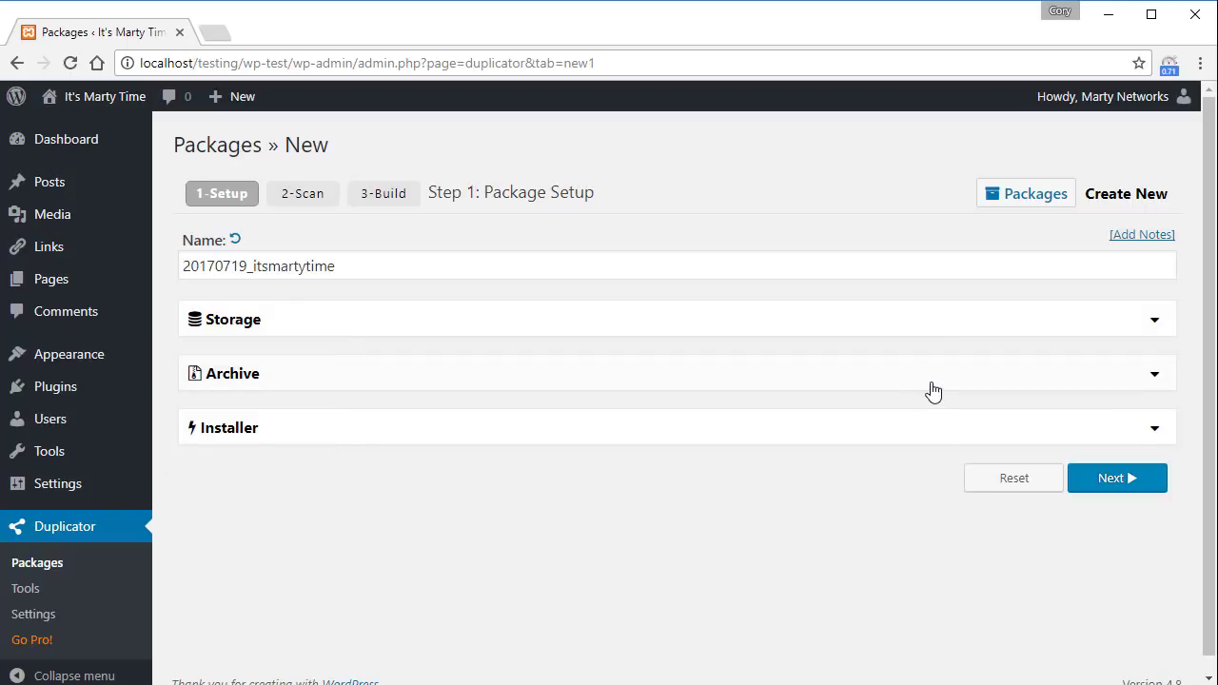
pyautogui.click(675, 372)
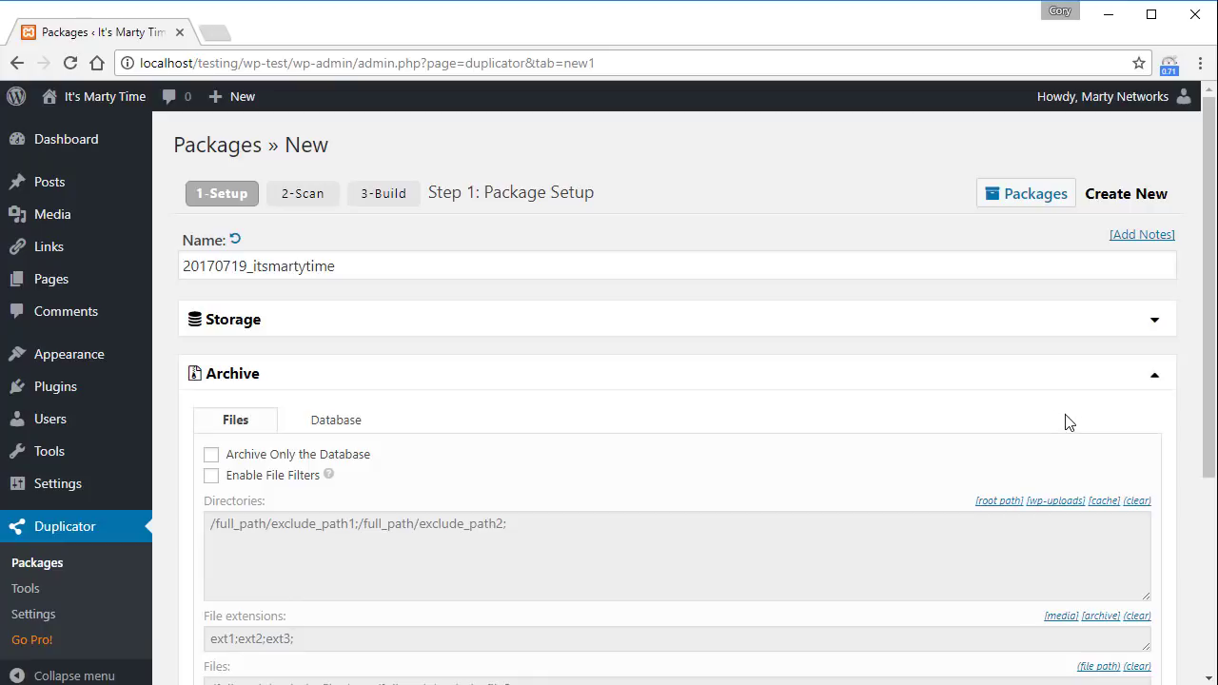
pyautogui.click(1153, 373)
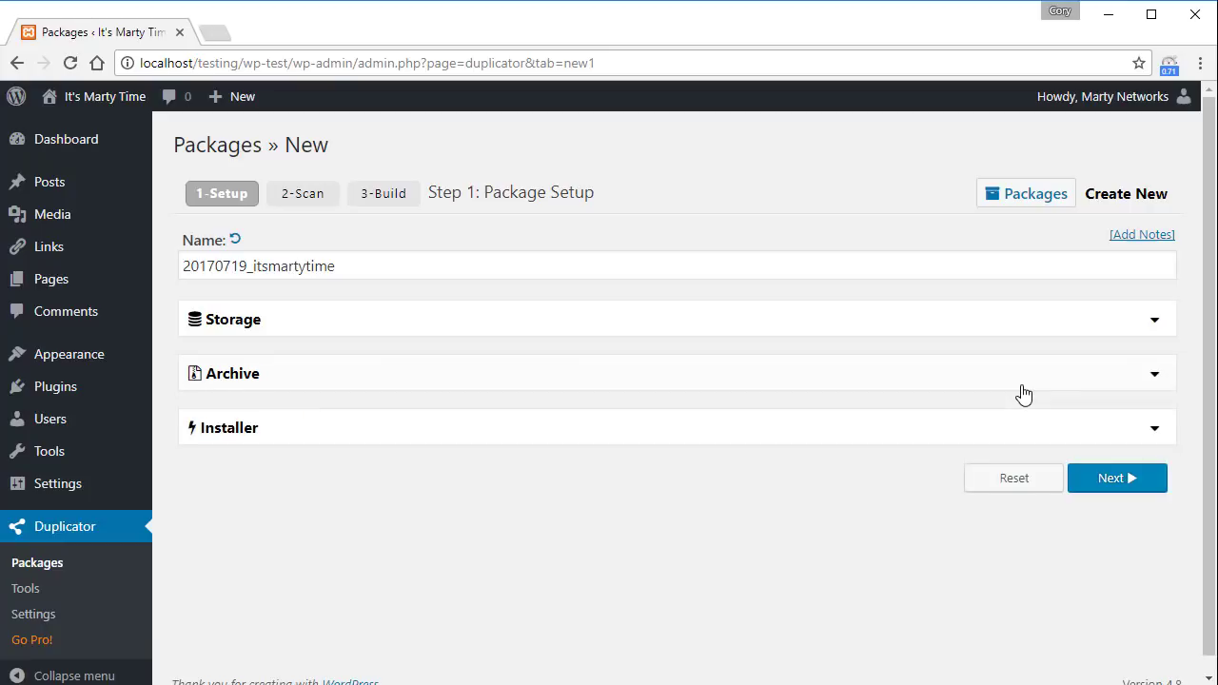
pyautogui.click(1117, 478)
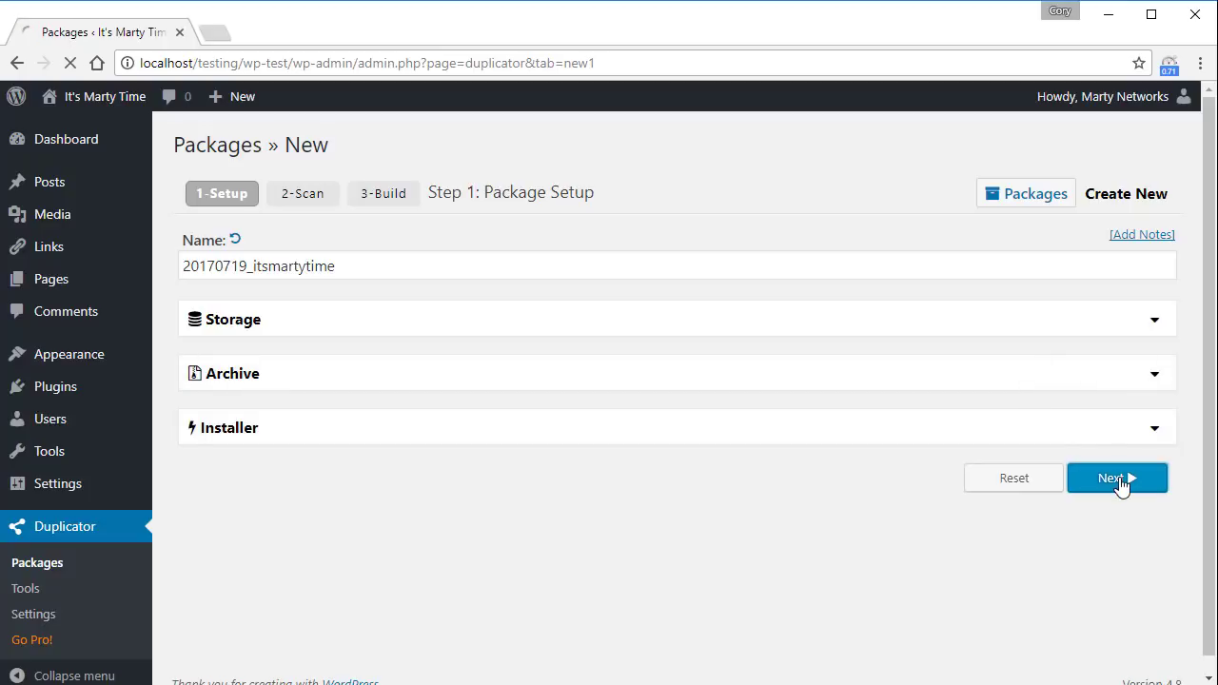
pyautogui.click(1117, 478)
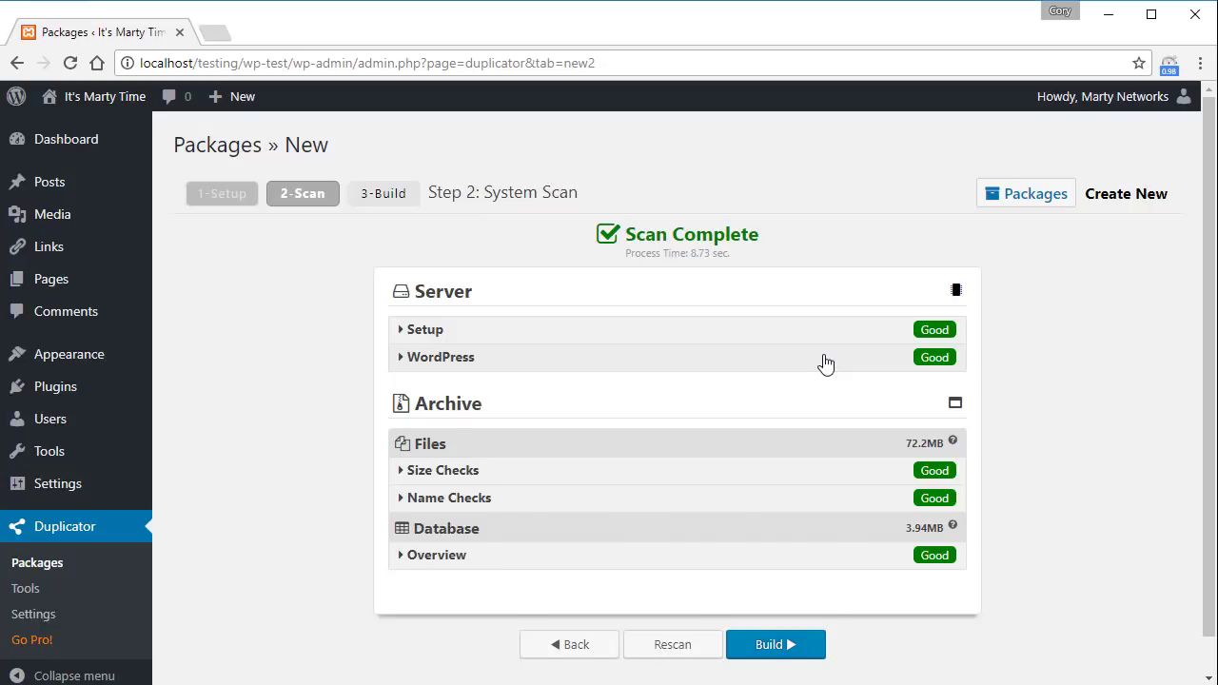
# Check the WordPress scan details showing Good, then build the package
pyautogui.click(440, 358)
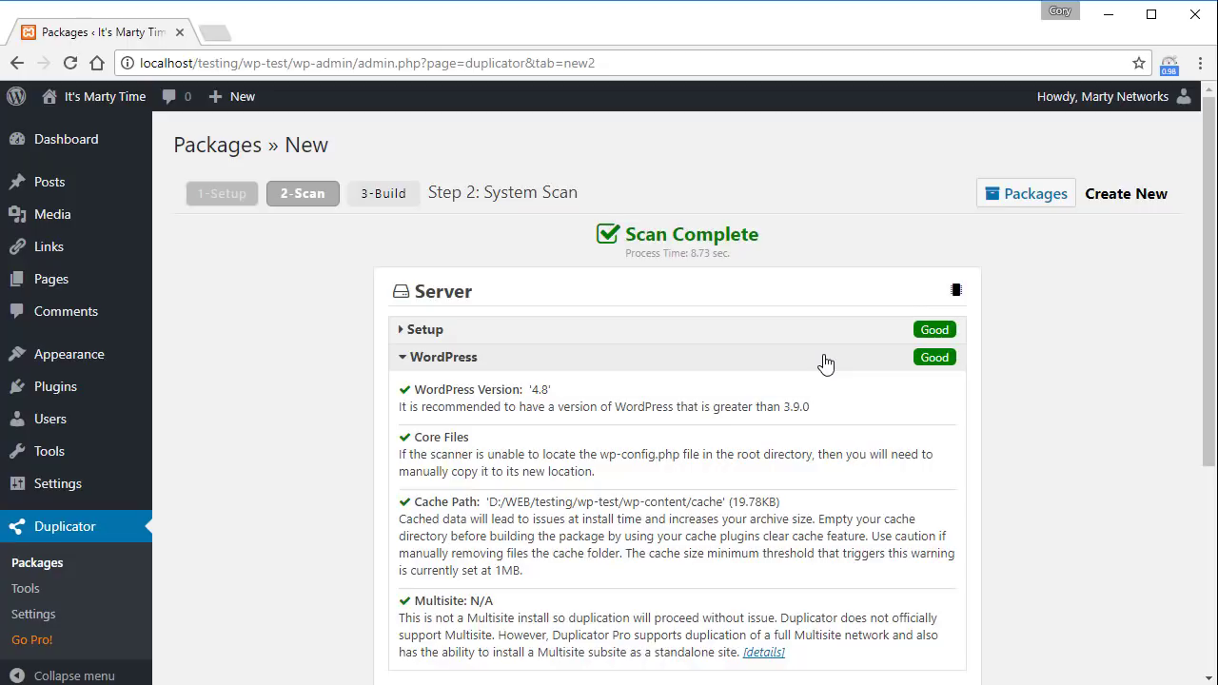
pyautogui.click(441, 358)
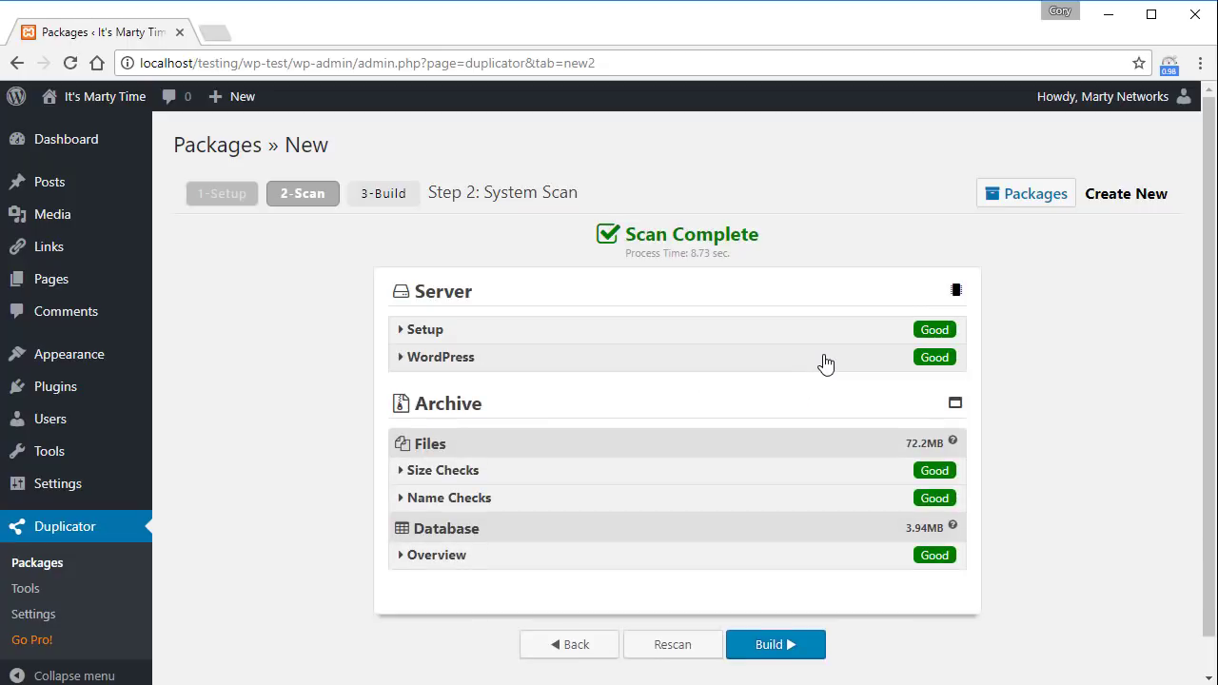
pyautogui.click(776, 643)
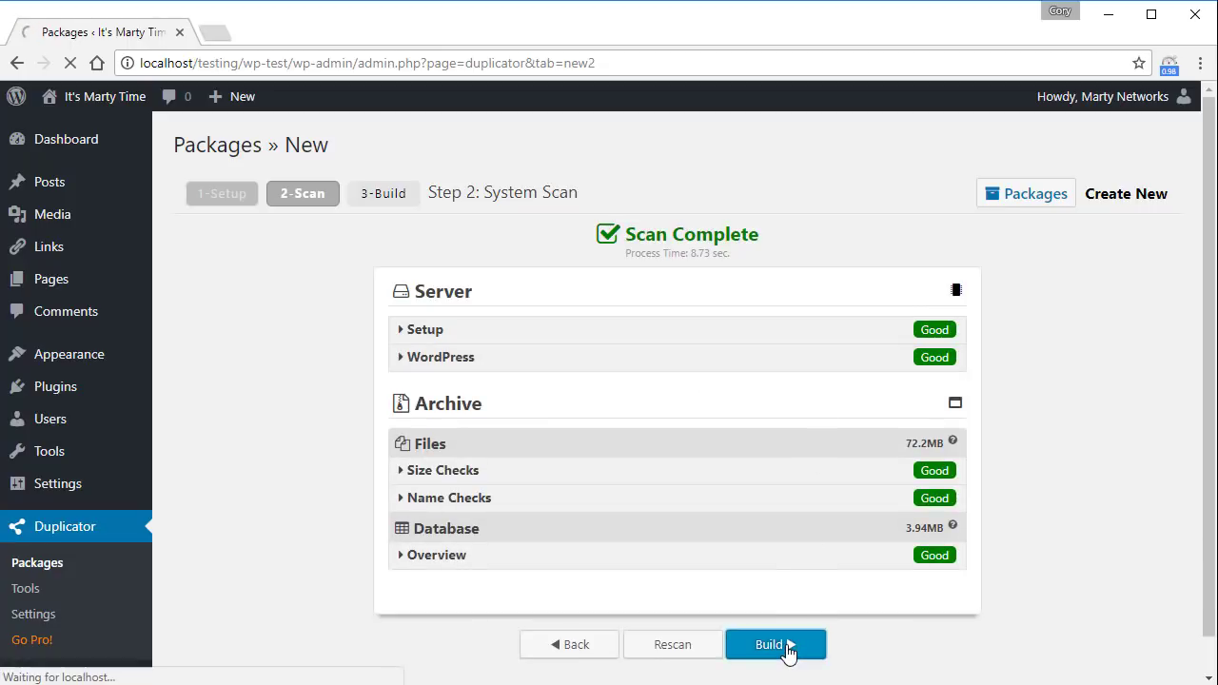
pyautogui.click(776, 643)
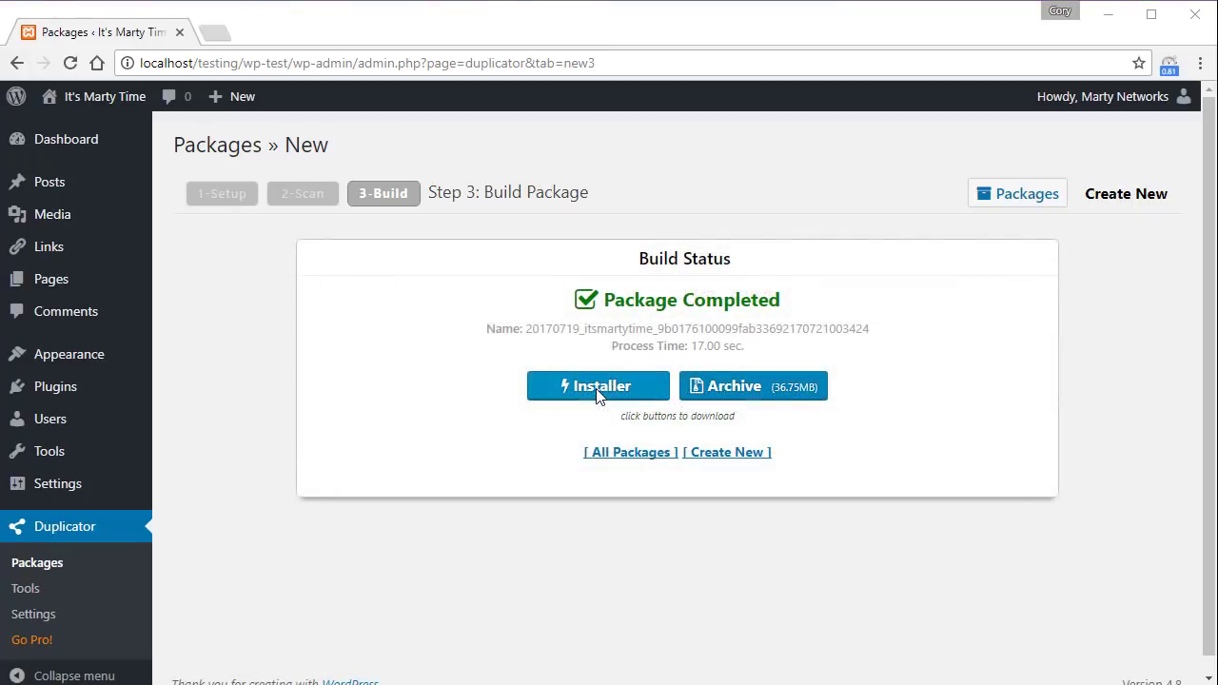
# Download installer.php from the completed package into the empty temp folder
pyautogui.click(598, 384)
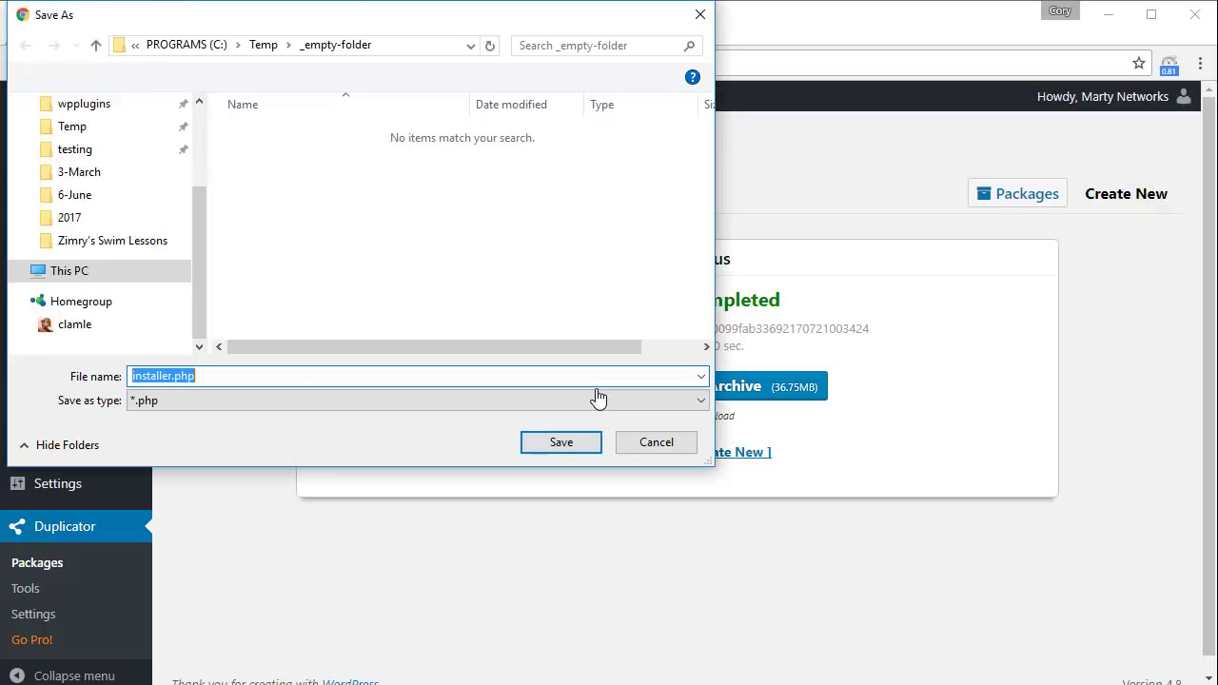
pyautogui.click(559, 441)
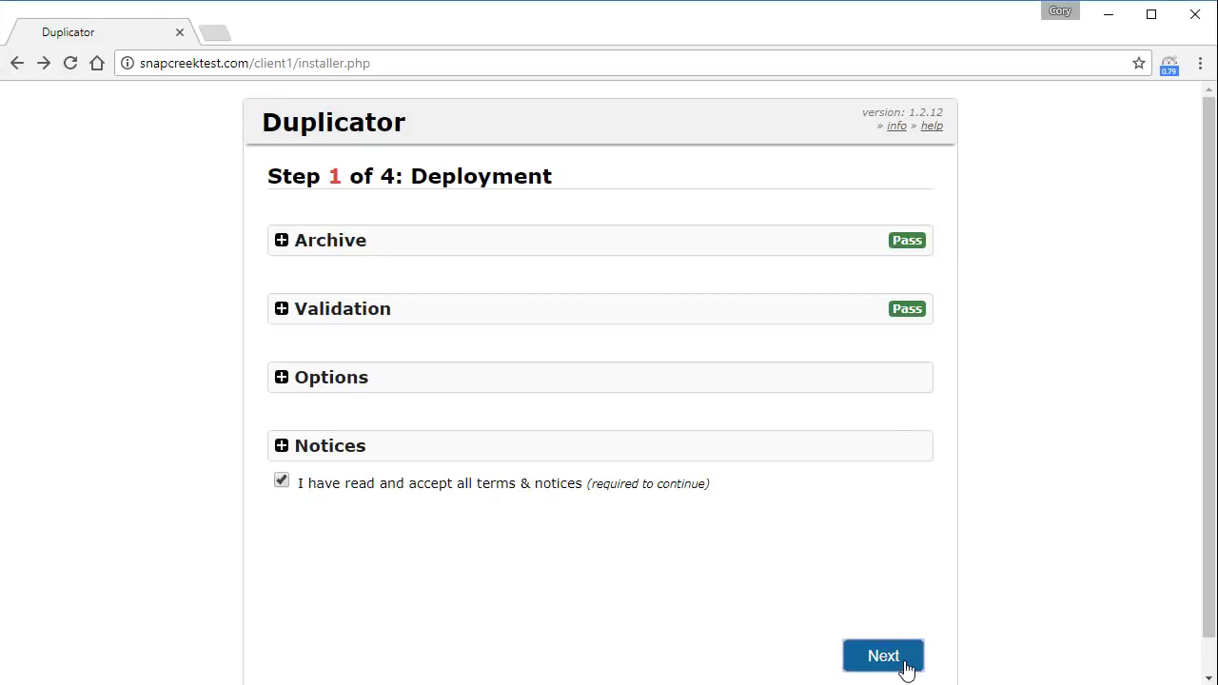
# Accept the terms on Step 1: Deployment and advance to the database install step
pyautogui.click(883, 654)
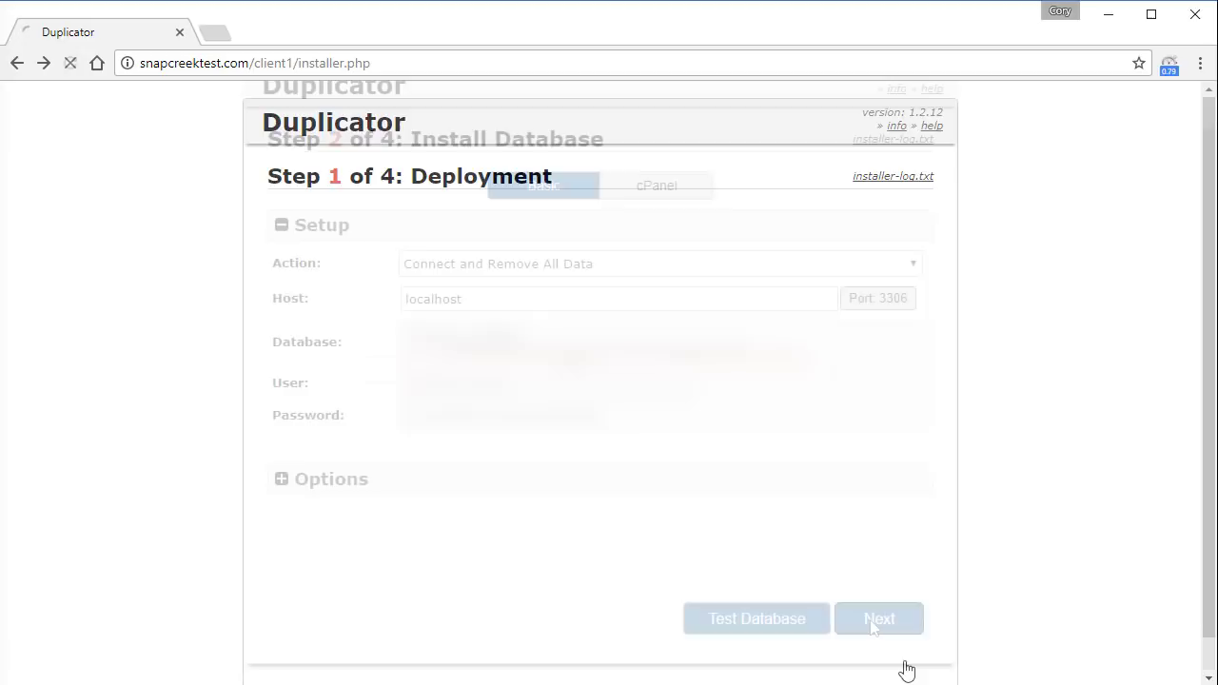
pyautogui.click(879, 619)
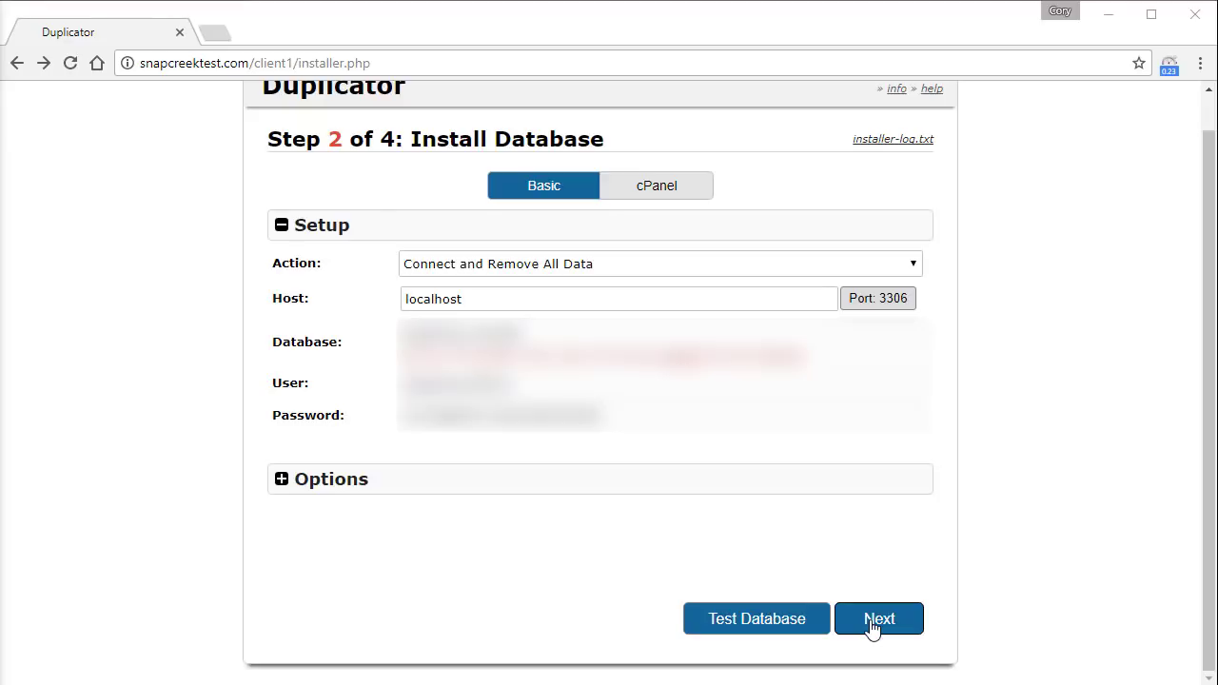
# Submit the new host's database Host, Database, User and Password and confirm the install
pyautogui.click(879, 618)
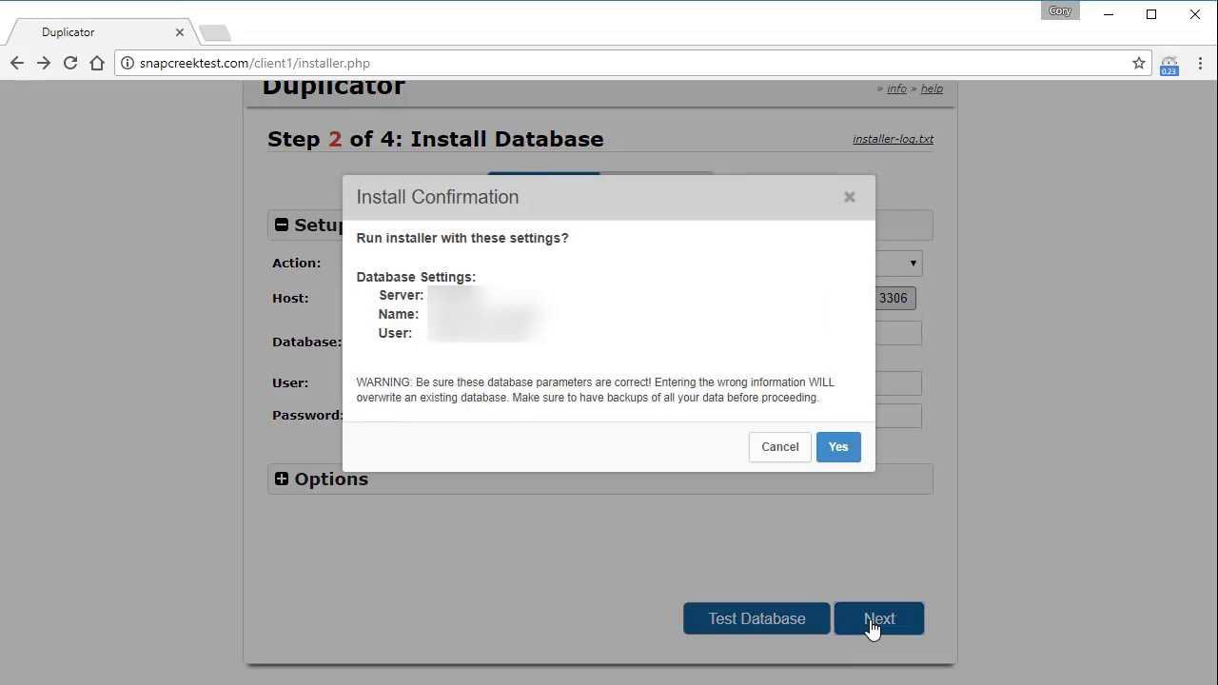
pyautogui.click(838, 447)
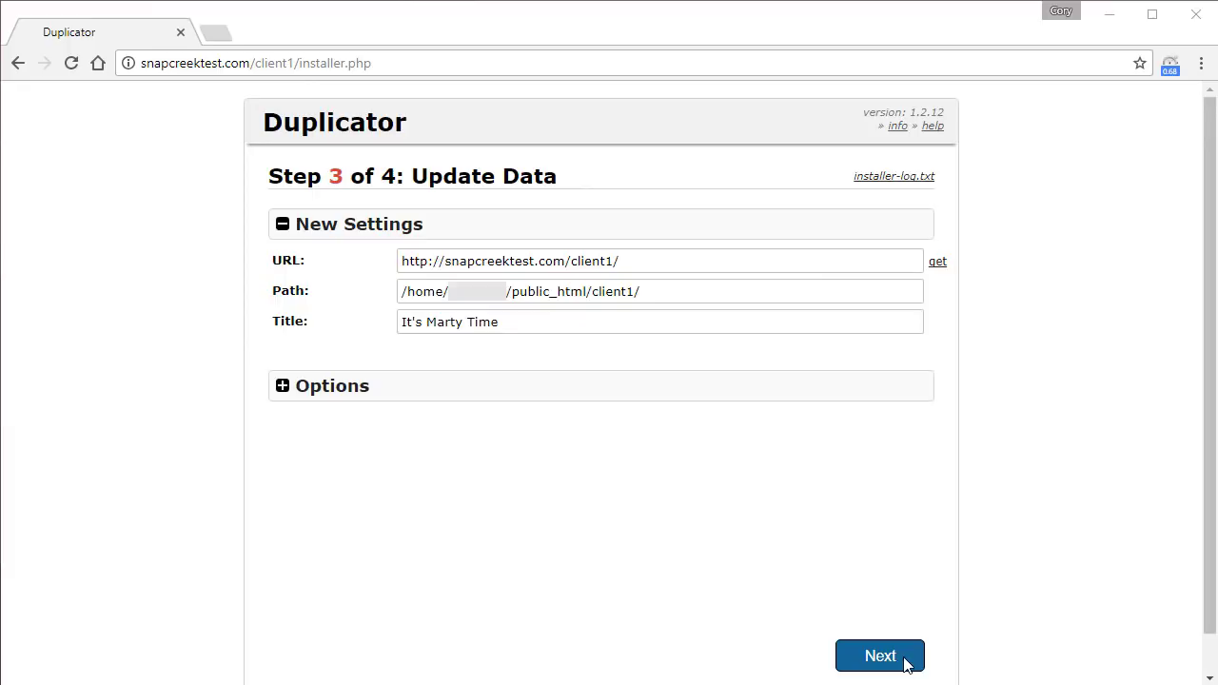
pyautogui.click(879, 655)
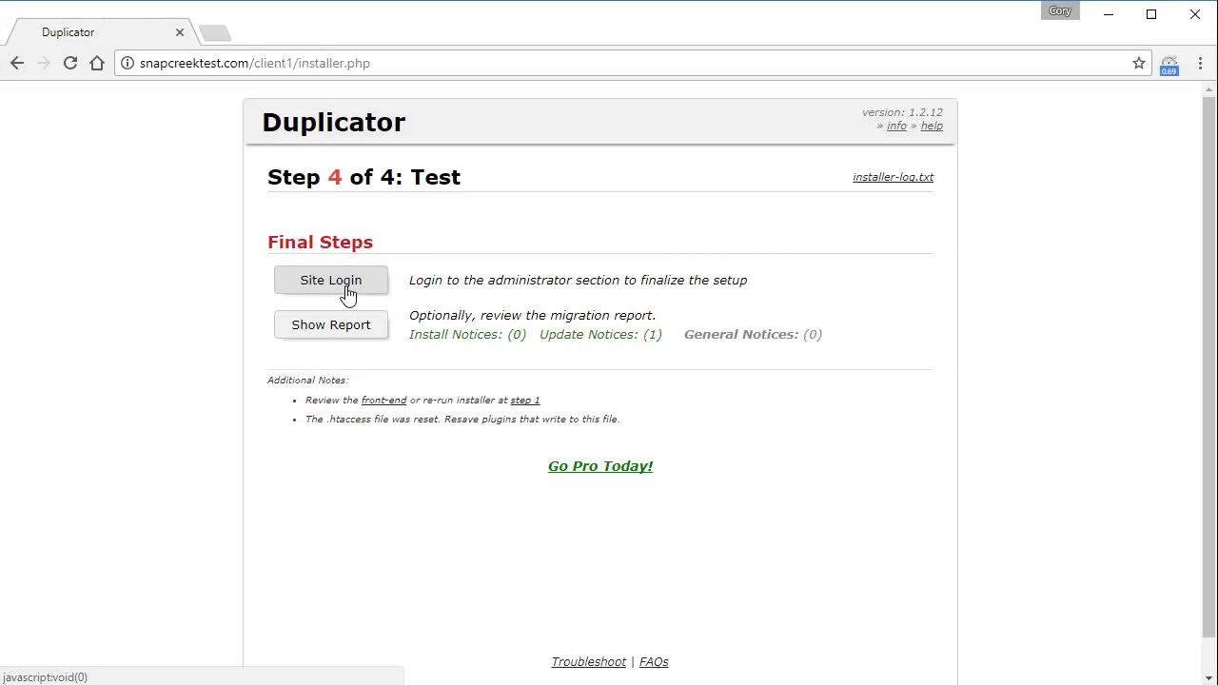
# Log into the migrated site's admin with the password and view its front end
pyautogui.click(332, 280)
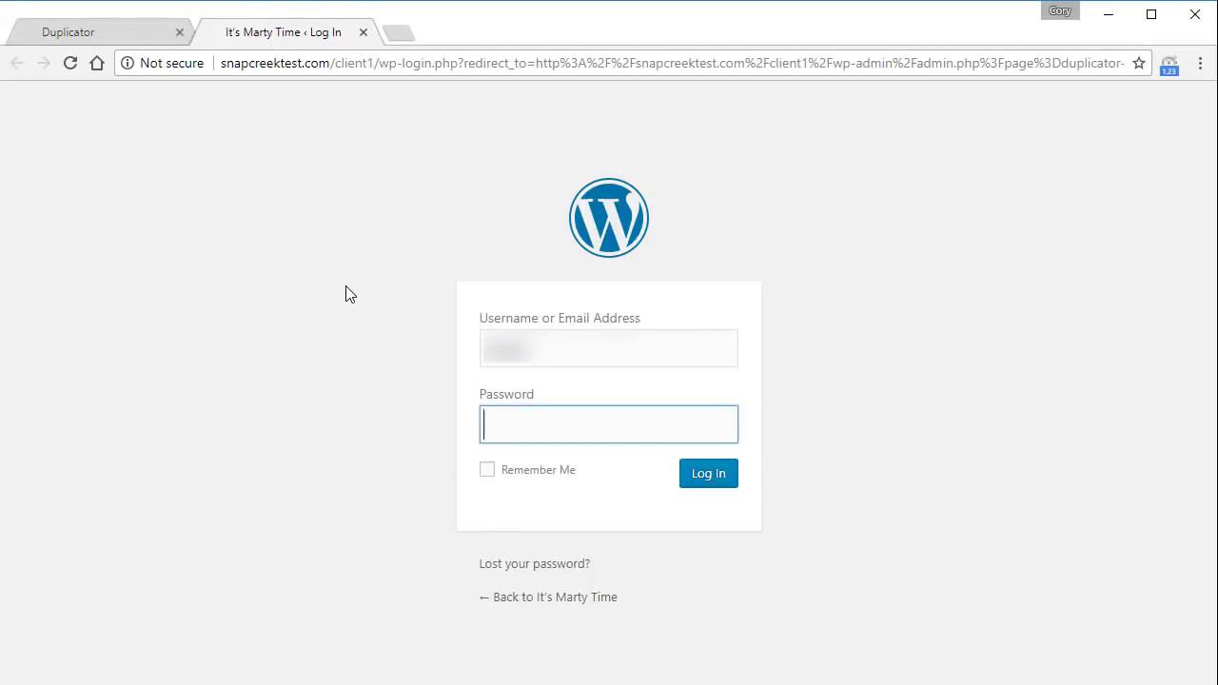
pyautogui.click(708, 472)
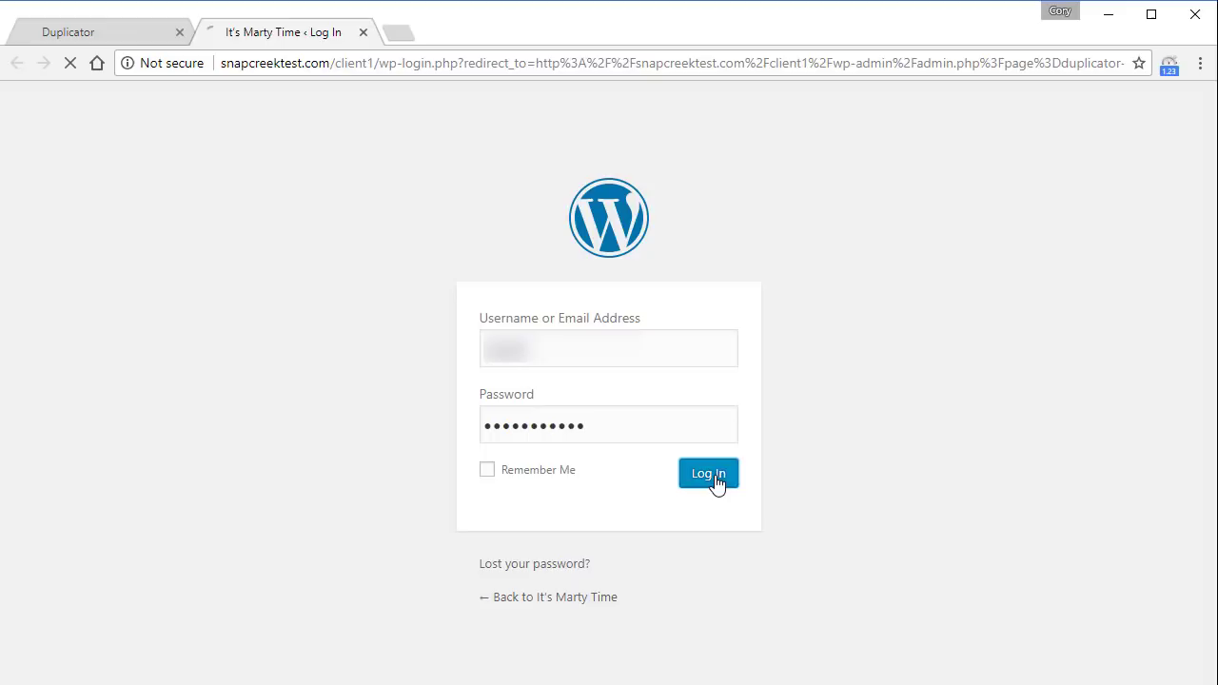
pyautogui.click(708, 472)
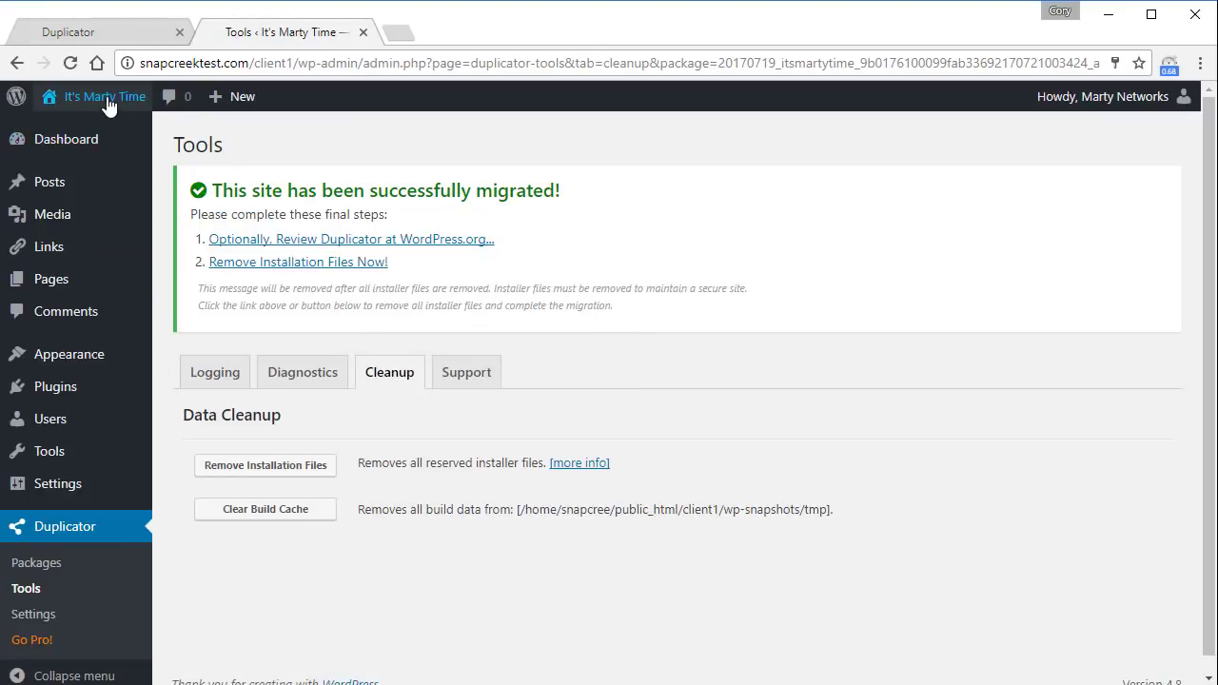
pyautogui.click(103, 95)
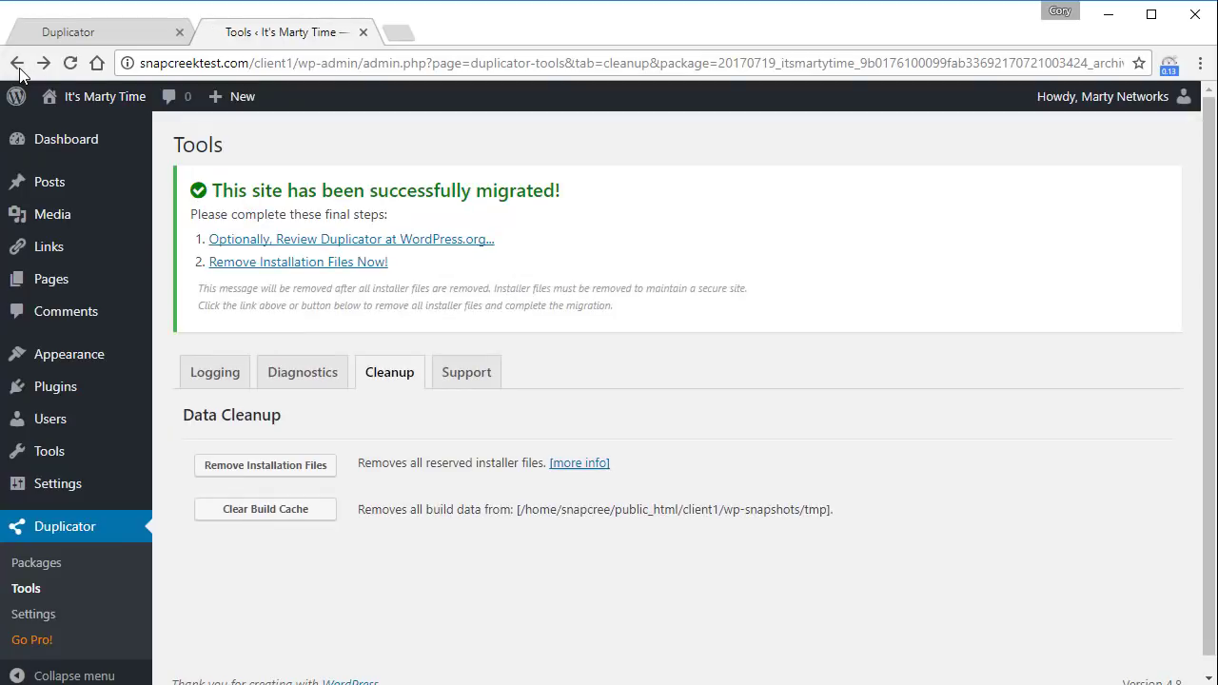
pyautogui.moveTo(297, 262)
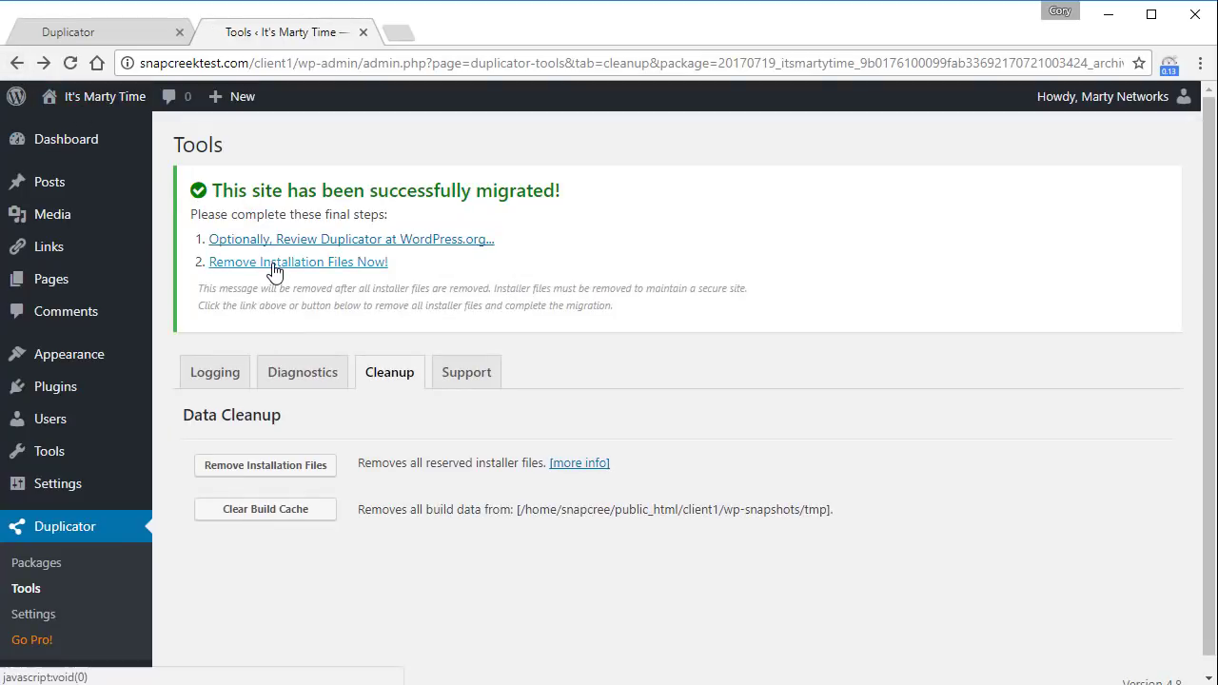
# Remove the leftover installer files via Remove Installation Files Now! on the Tools page
pyautogui.click(297, 263)
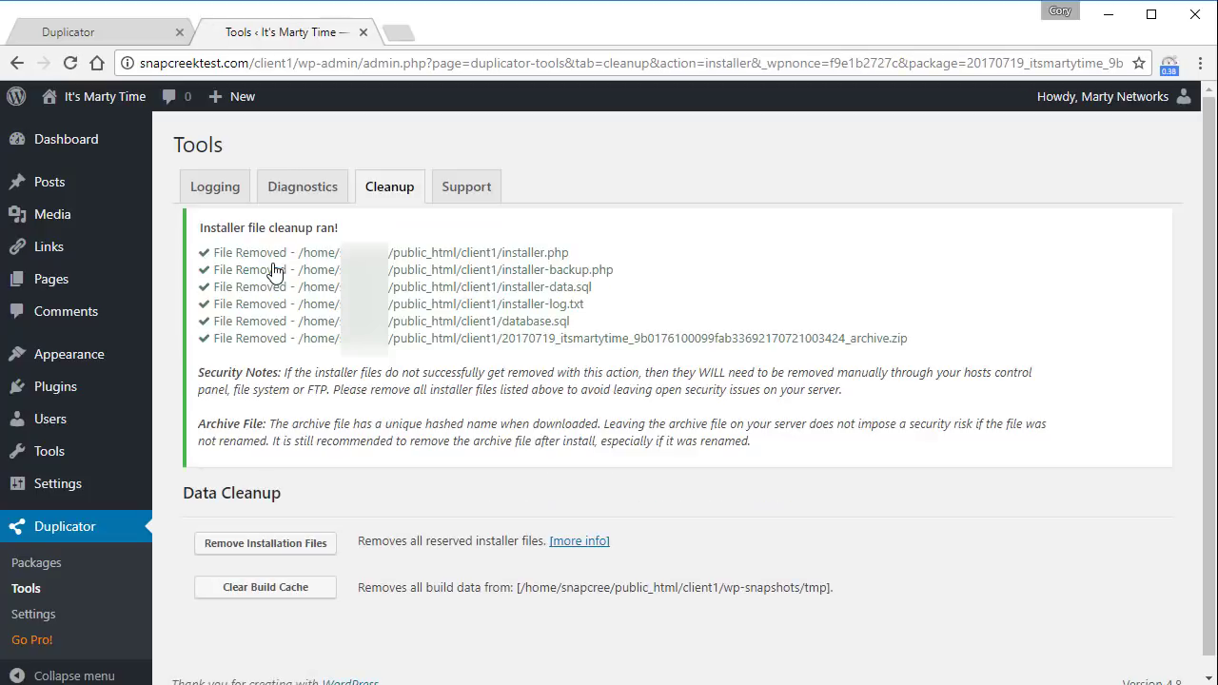